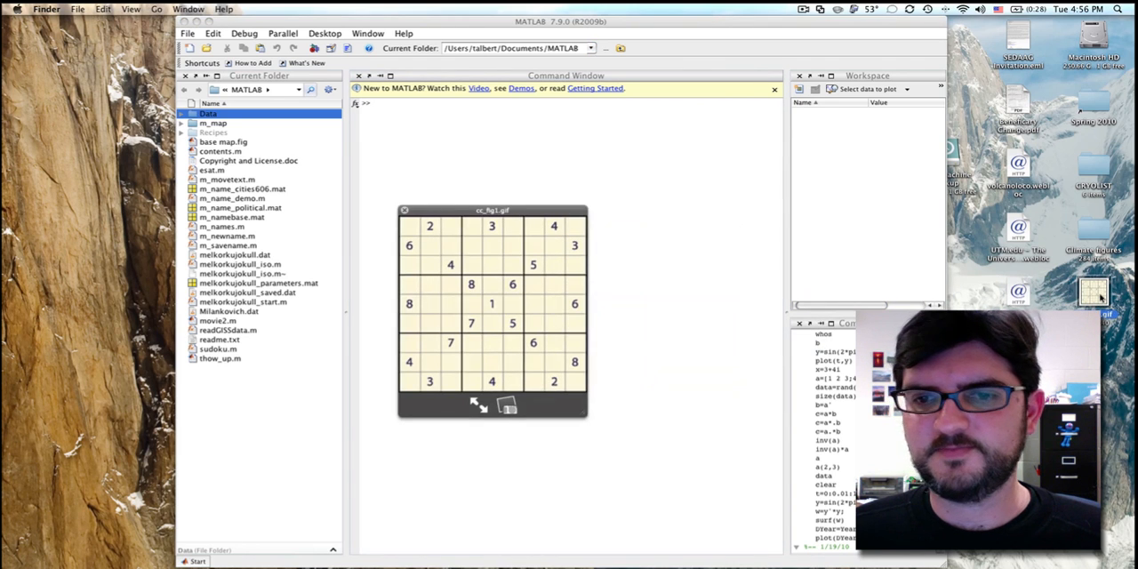
# Enter the sudoku's given digits as a 9x9 matrix named puzzle, zeros for blanks
pyautogui.moveTo(492, 211); pyautogui.dragTo(501, 166)
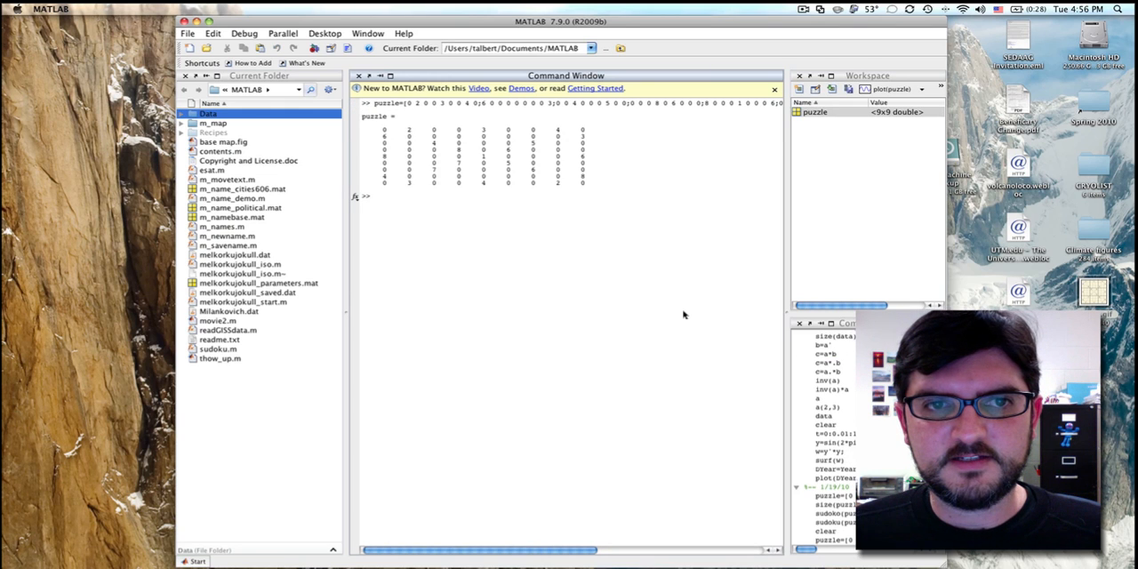
pyautogui.moveTo(873, 218)
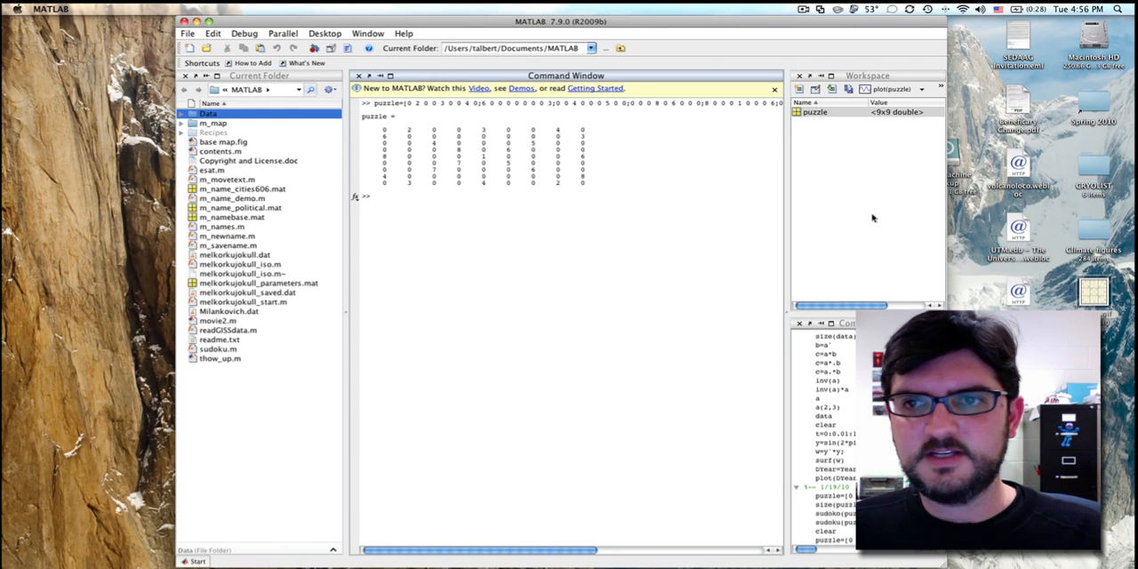
pyautogui.click(815, 111)
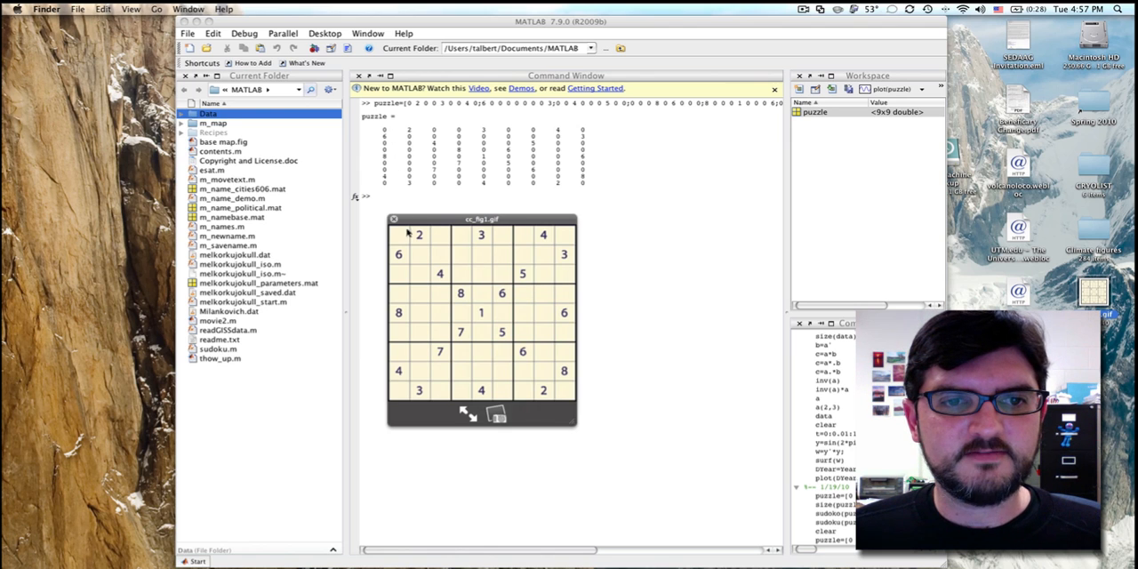
pyautogui.moveTo(409, 133)
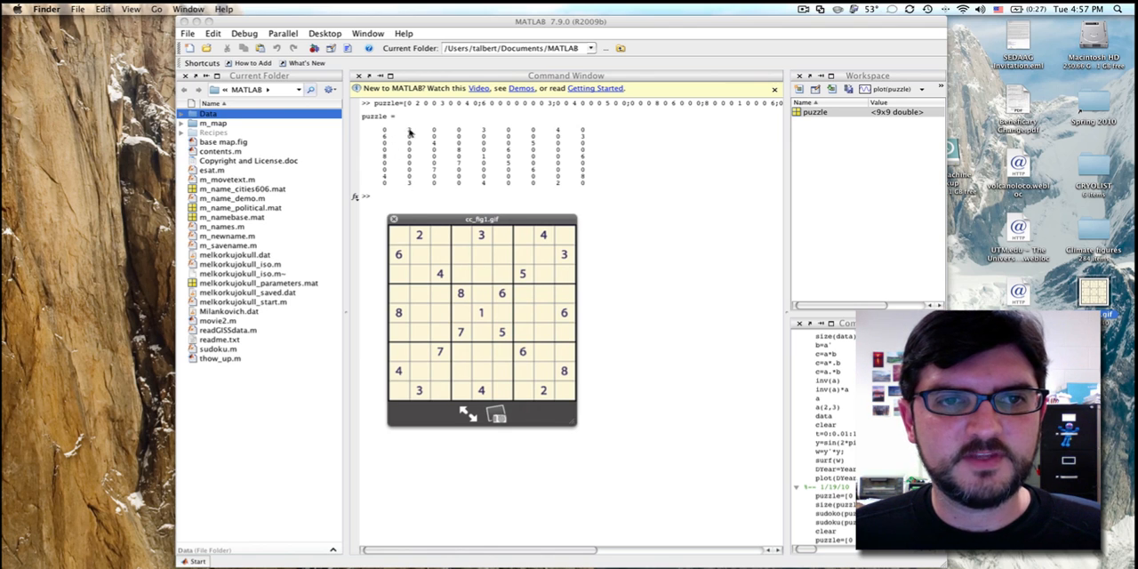
pyautogui.moveTo(413, 136)
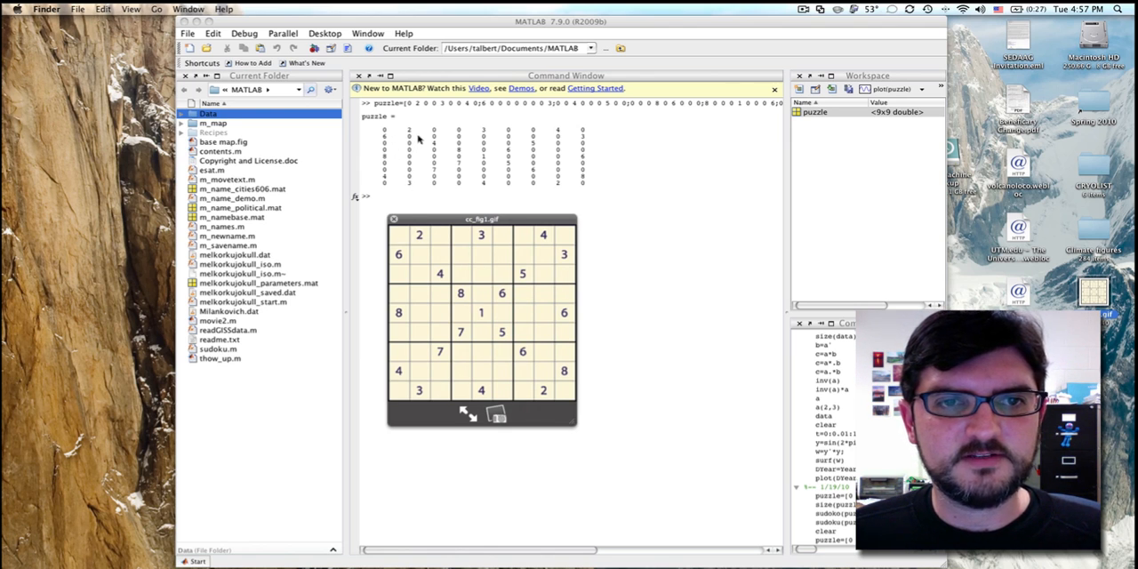
pyautogui.moveTo(485, 133)
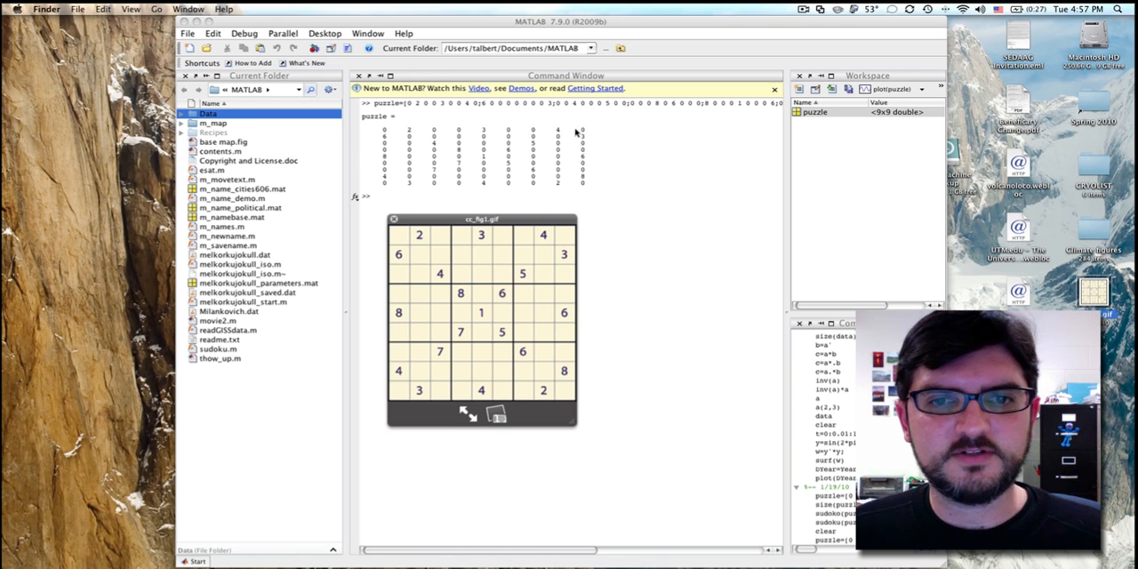
pyautogui.moveTo(389, 141)
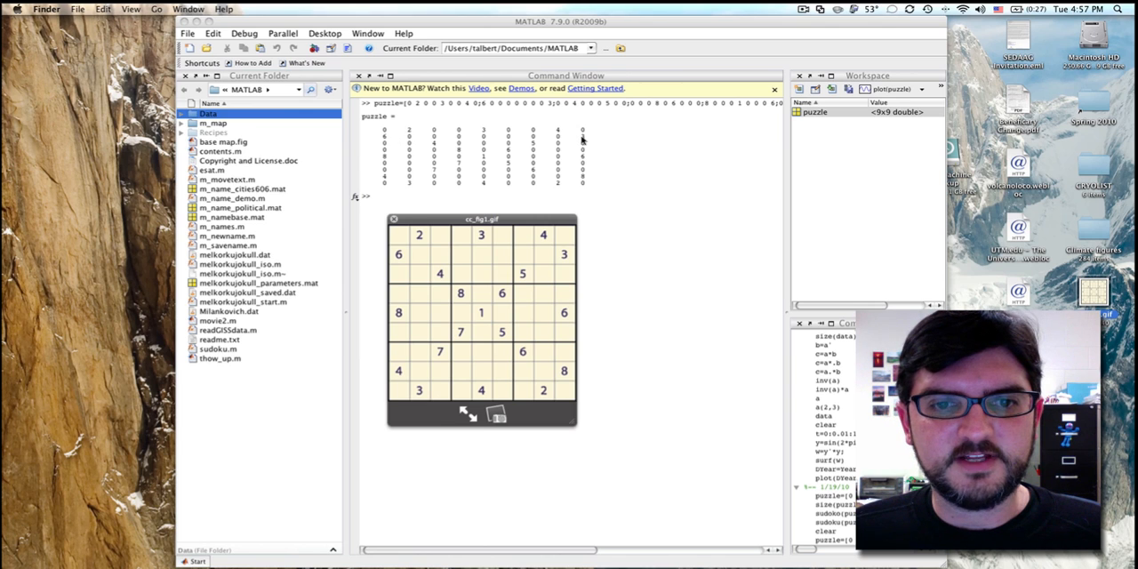
pyautogui.moveTo(495, 255)
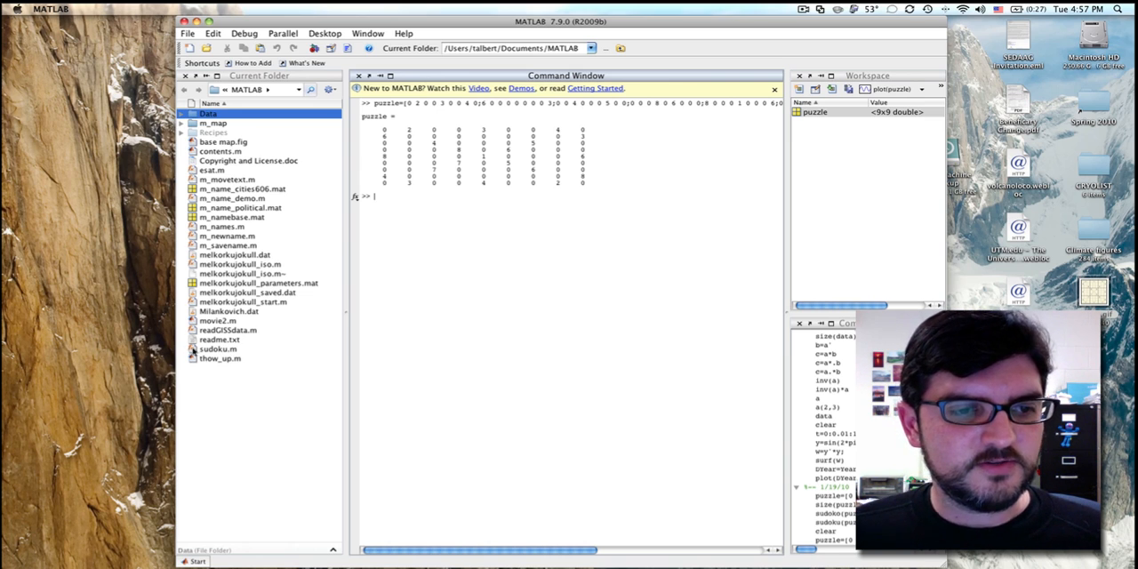
pyautogui.doubleClick(218, 348)
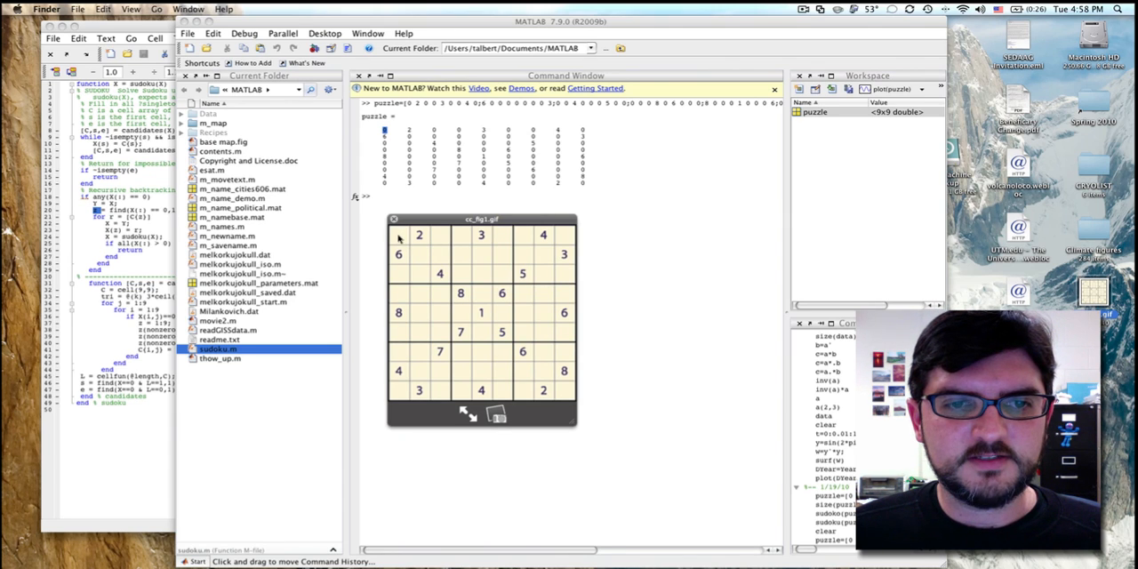
pyautogui.moveTo(551, 238)
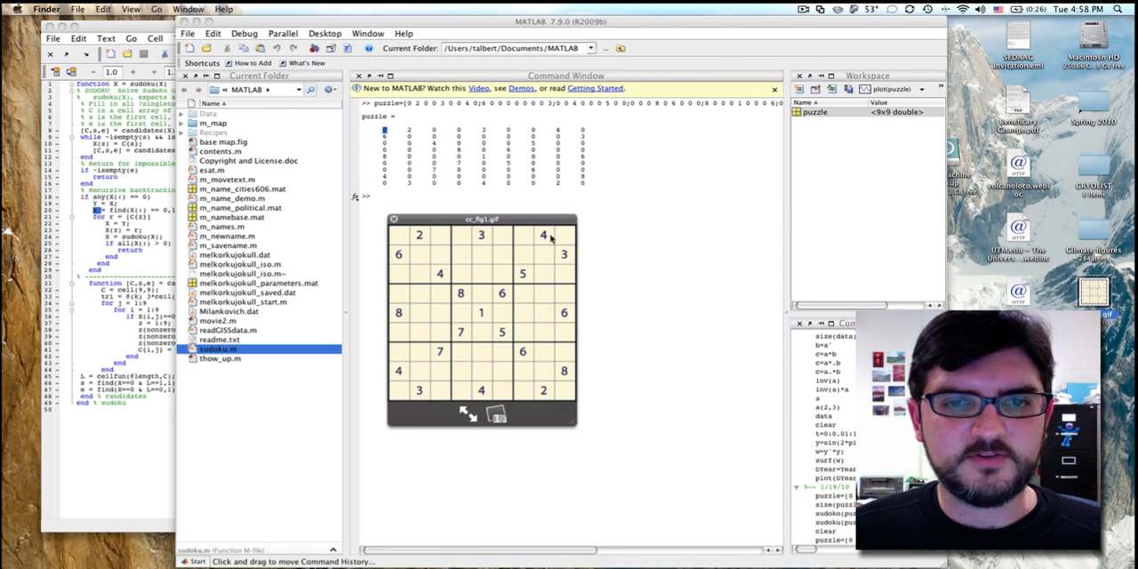
pyautogui.moveTo(507, 240)
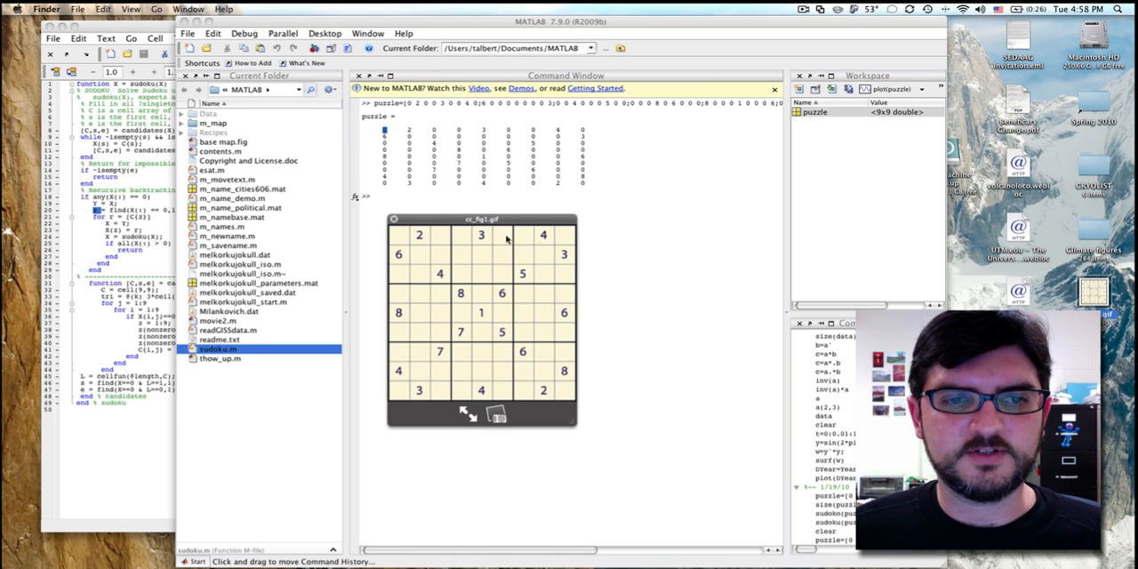
pyautogui.moveTo(400, 240)
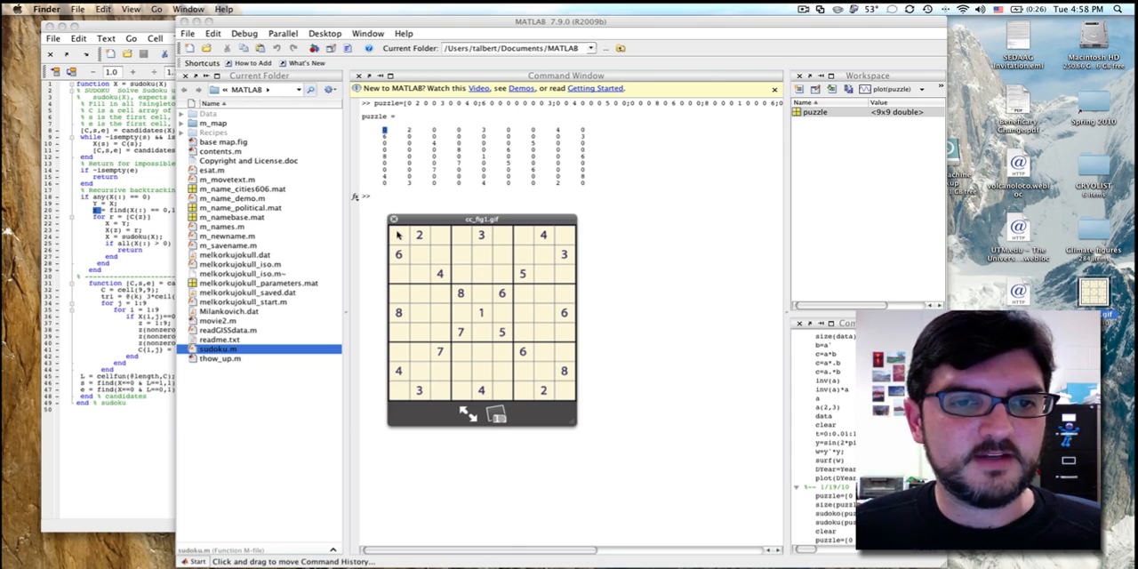
pyautogui.moveTo(389, 242)
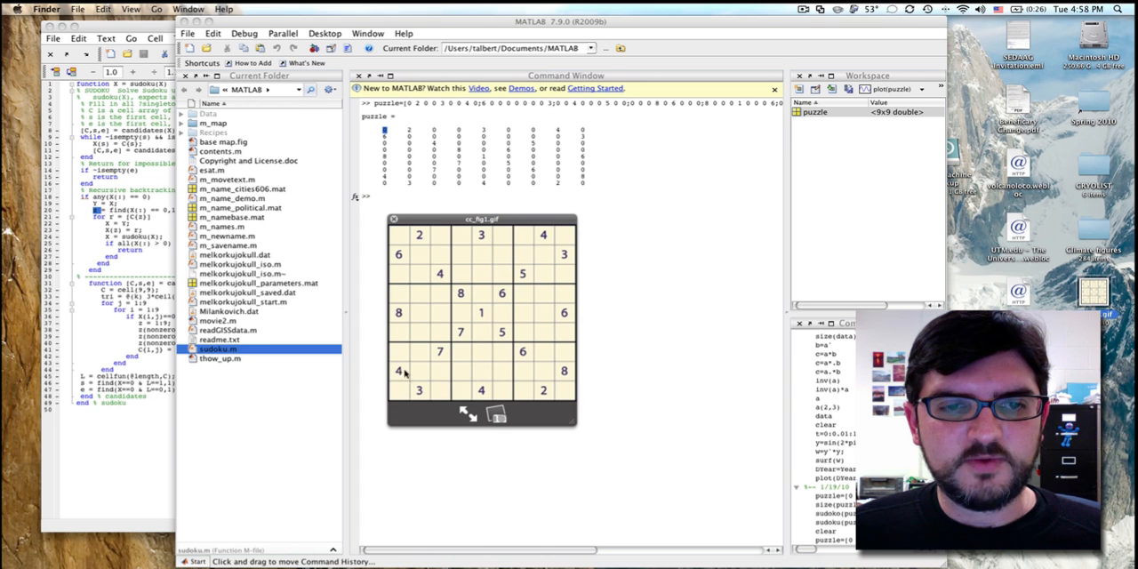
pyautogui.moveTo(397, 238)
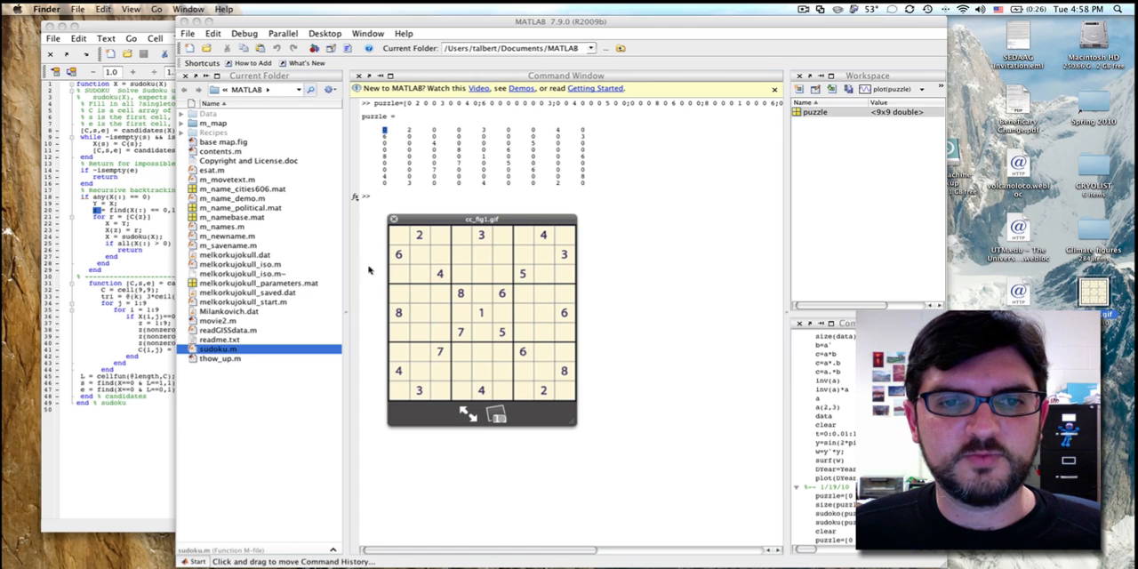
pyautogui.moveTo(423, 283)
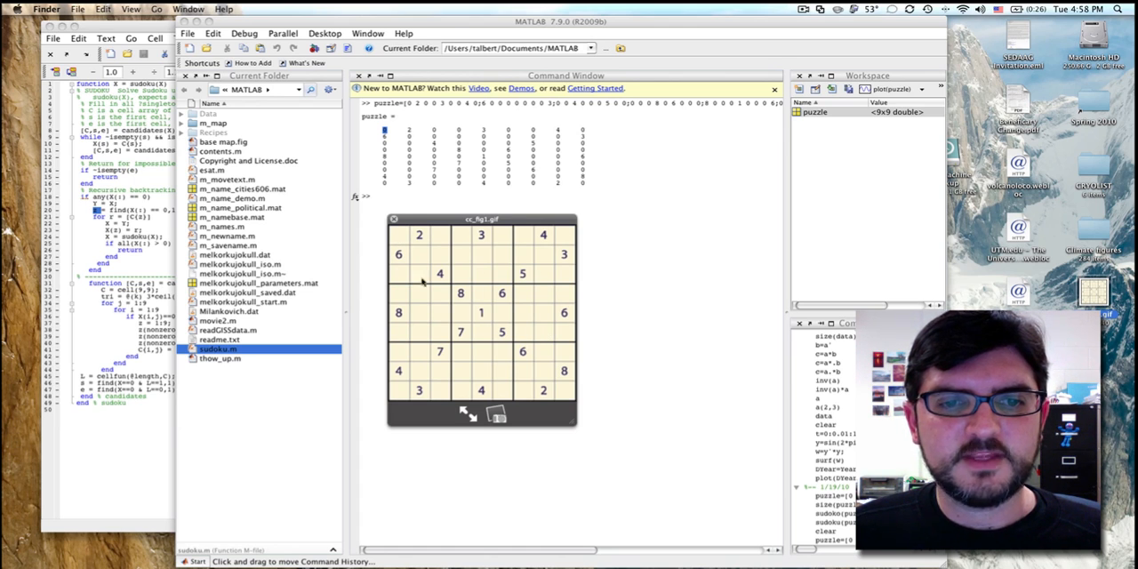
pyautogui.moveTo(397, 242)
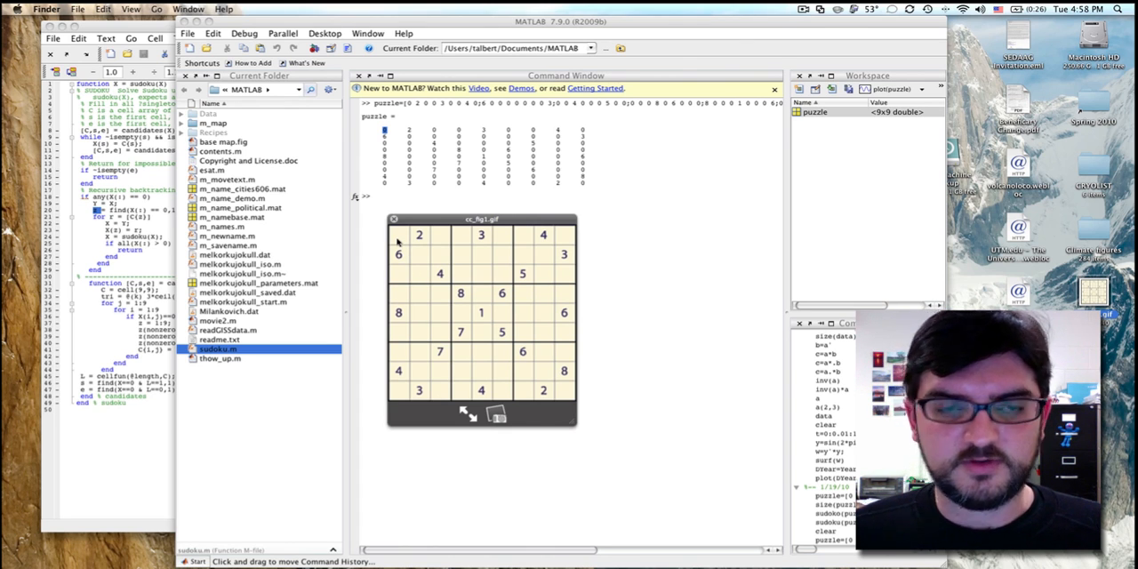
pyautogui.moveTo(382, 219)
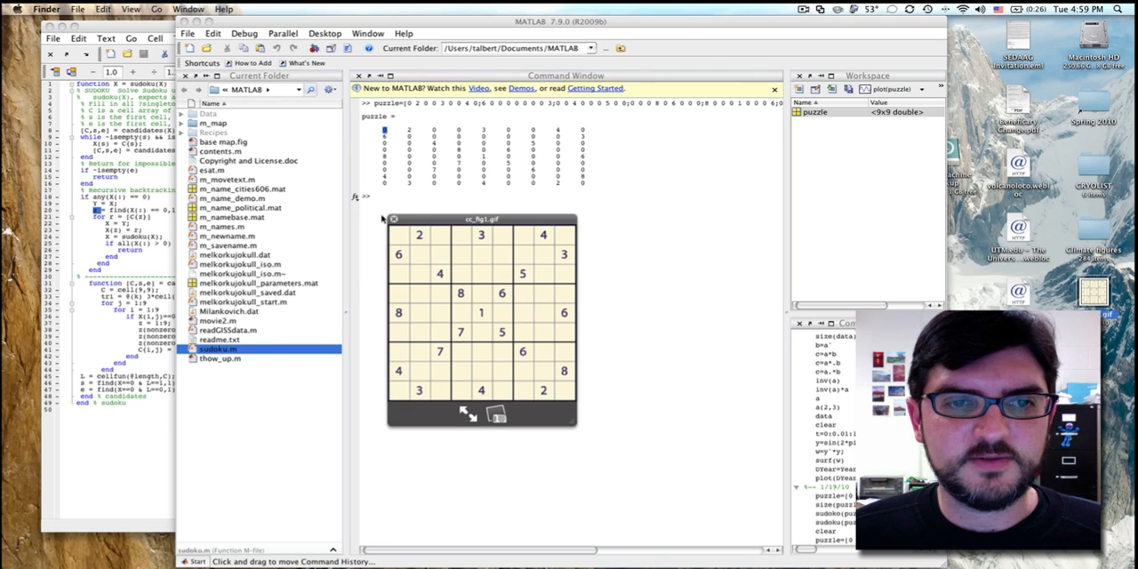
pyautogui.moveTo(449, 231)
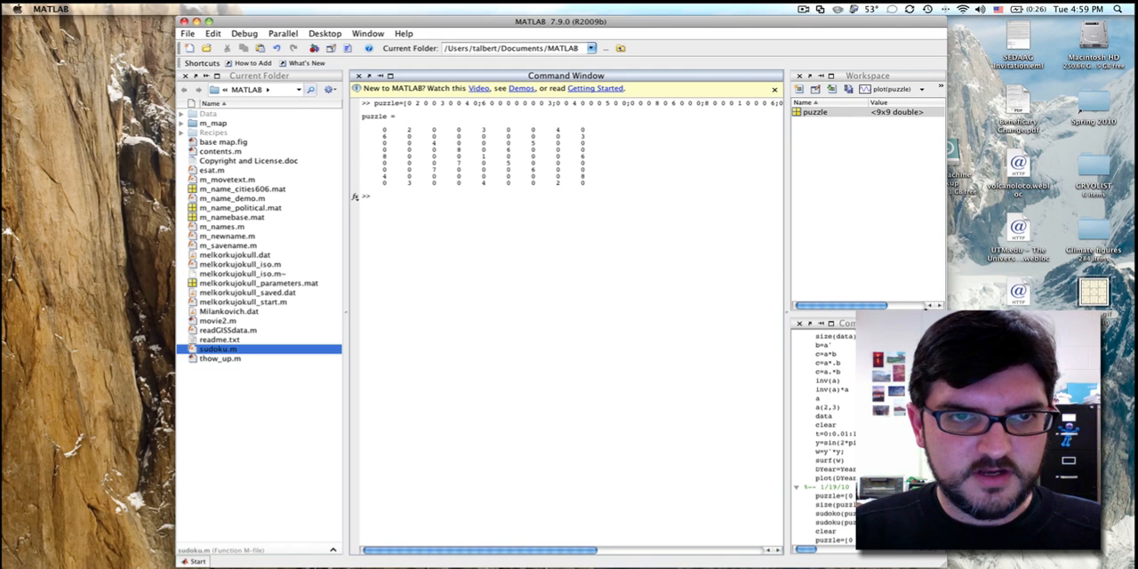
# Run the command sudoku(puzzle) in the Command Window
pyautogui.write('sudo')
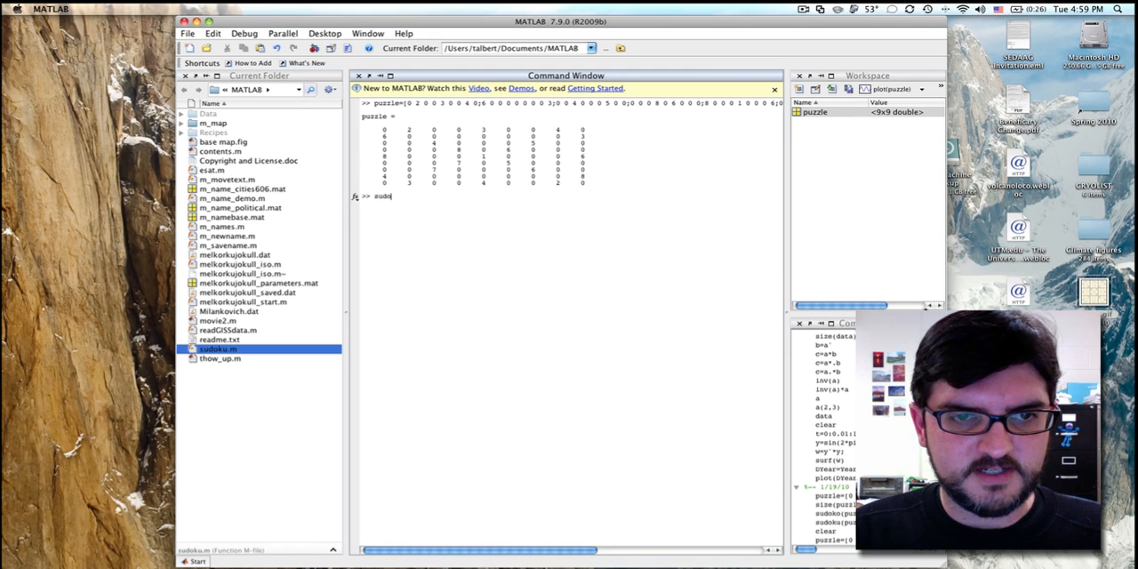
pyautogui.write('ku')
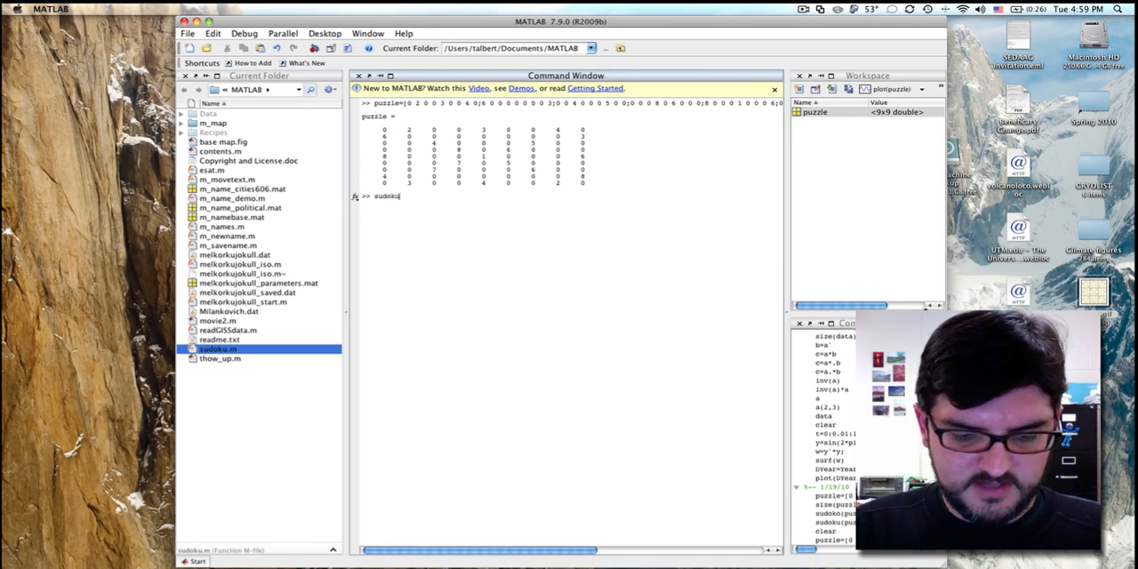
pyautogui.write('(')
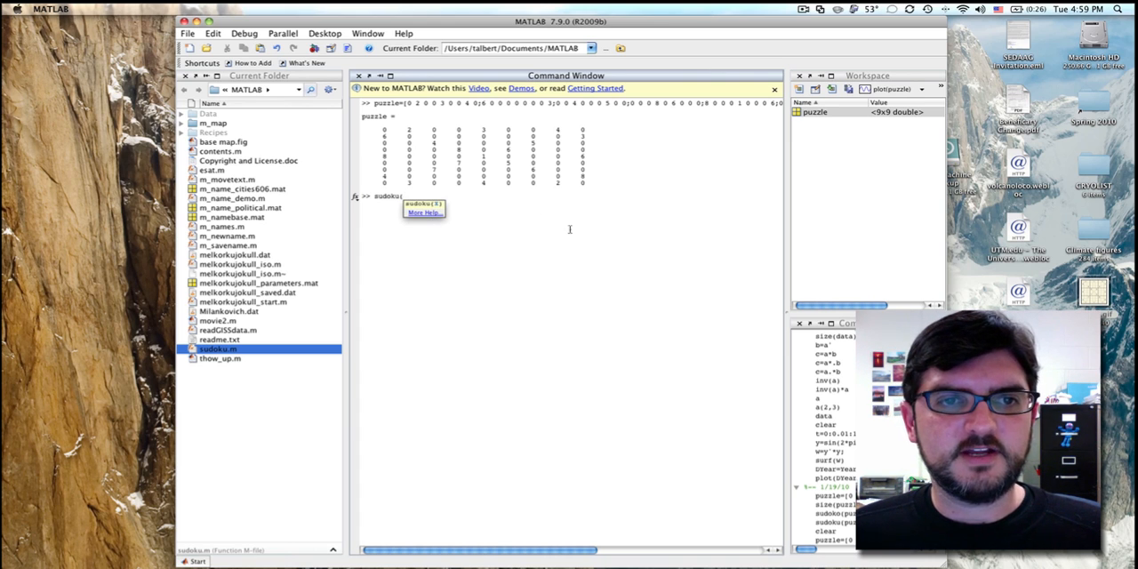
pyautogui.write('puzzle')
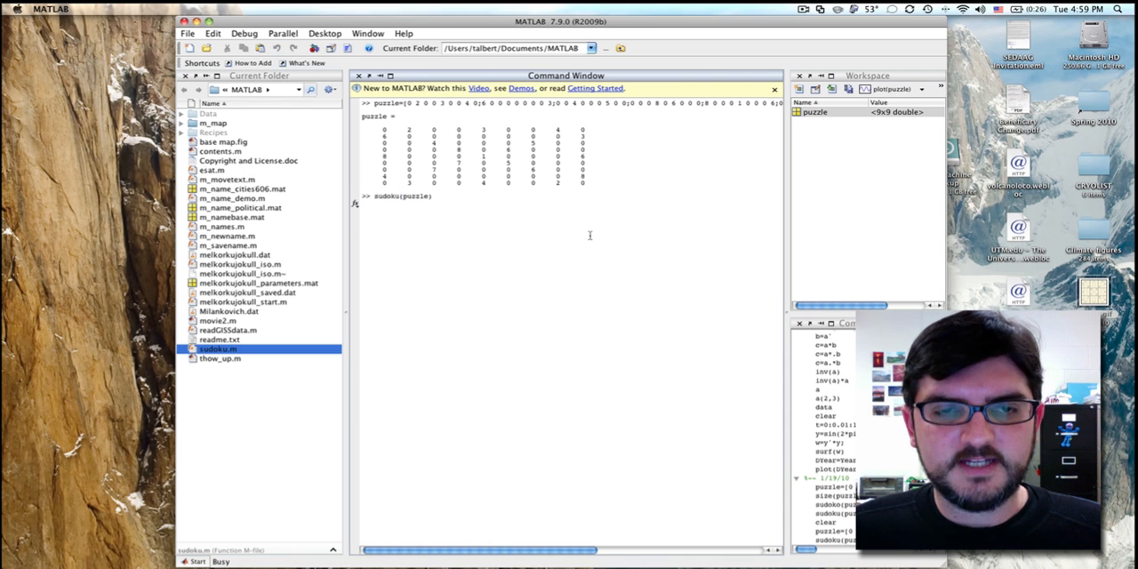
pyautogui.moveTo(617, 249)
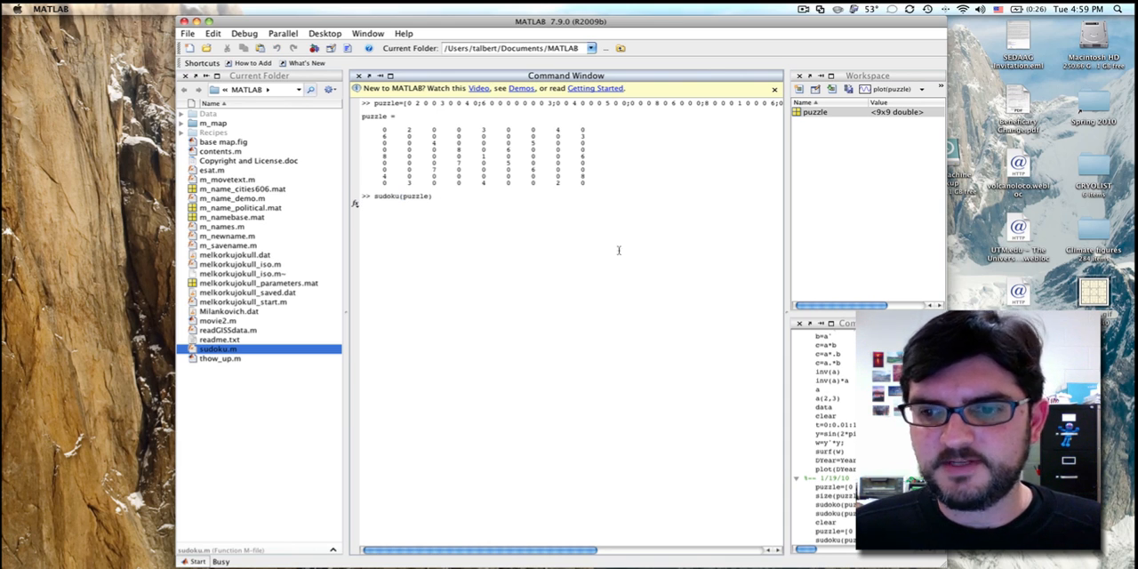